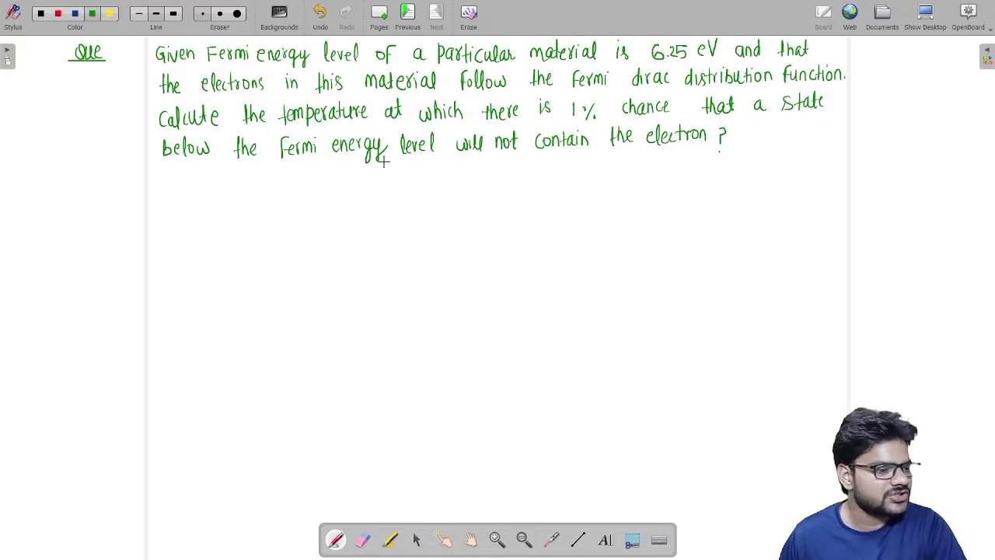
mouse_move(645, 165)
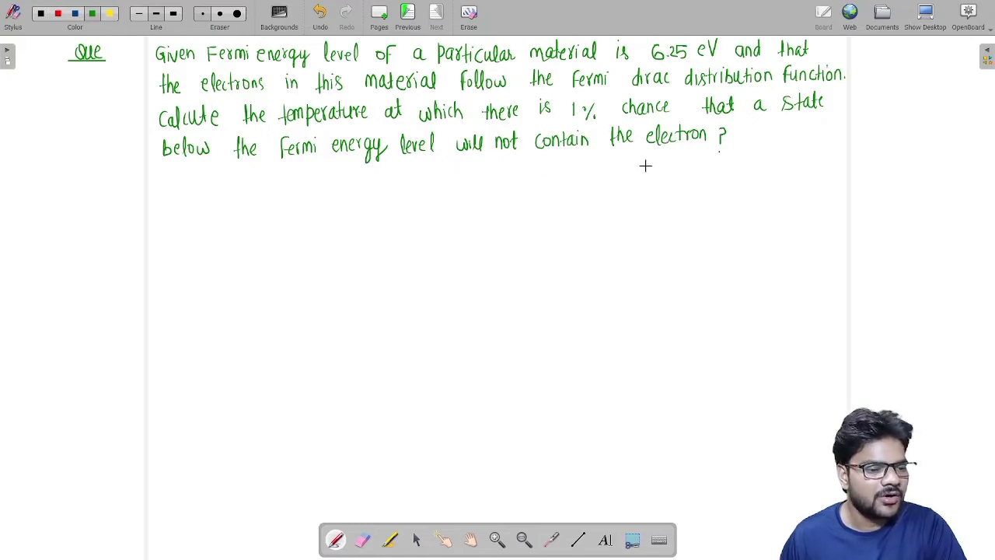